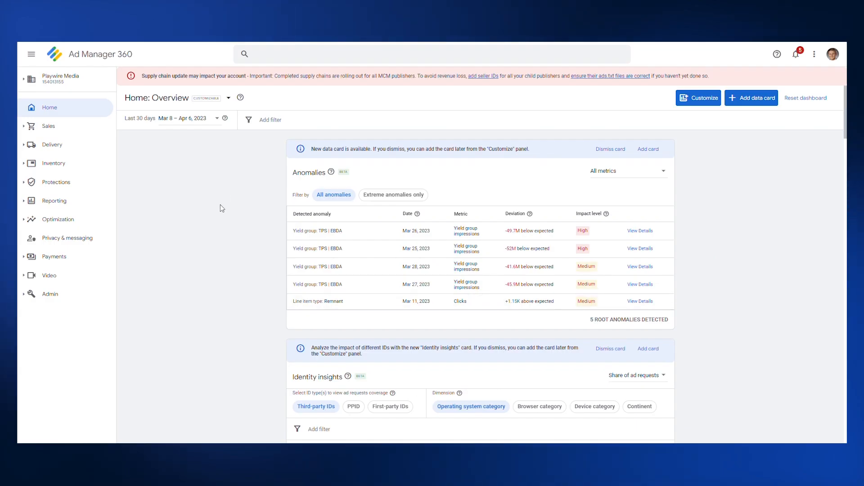
mouse_move(136, 171)
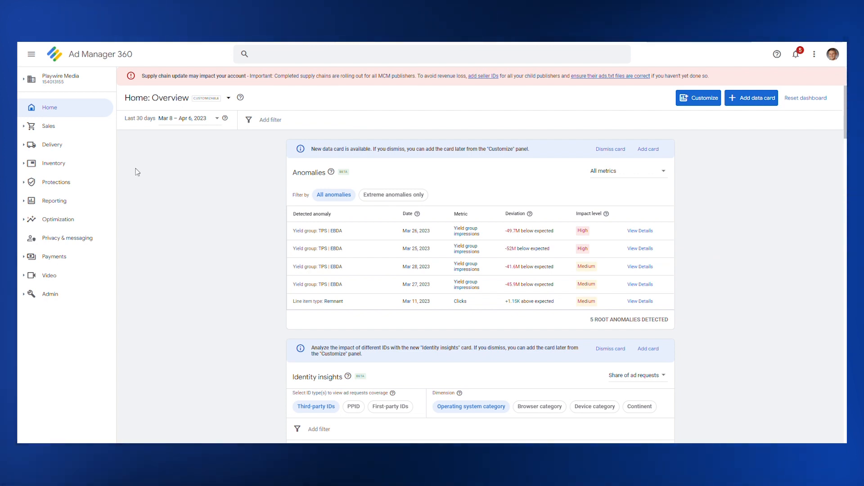
mouse_move(66, 163)
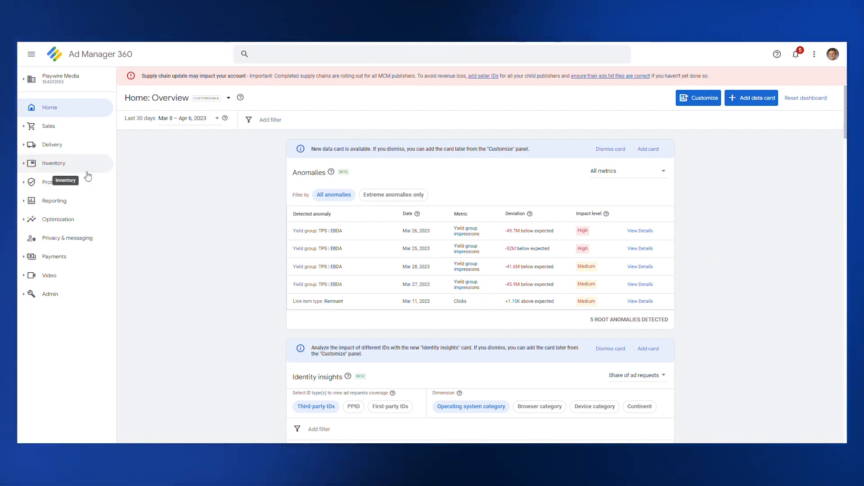
Navigate to the Unified pricing rules list under Inventory
left_click(53, 163)
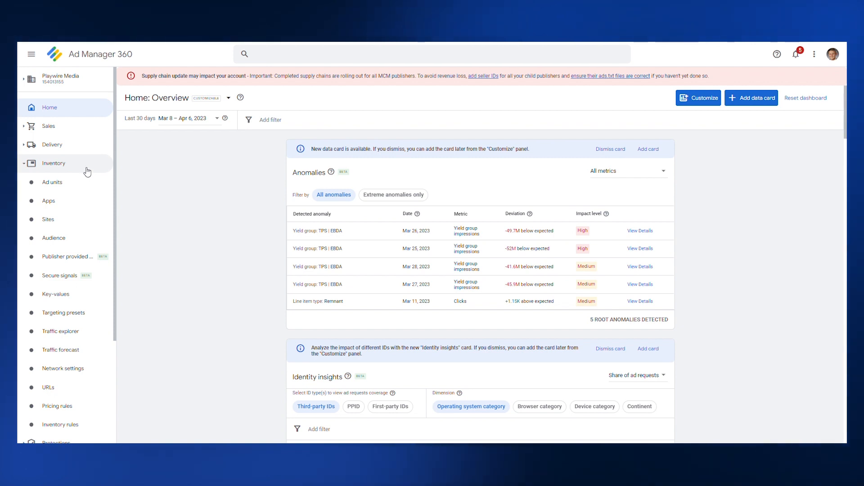
scroll("down", 3)
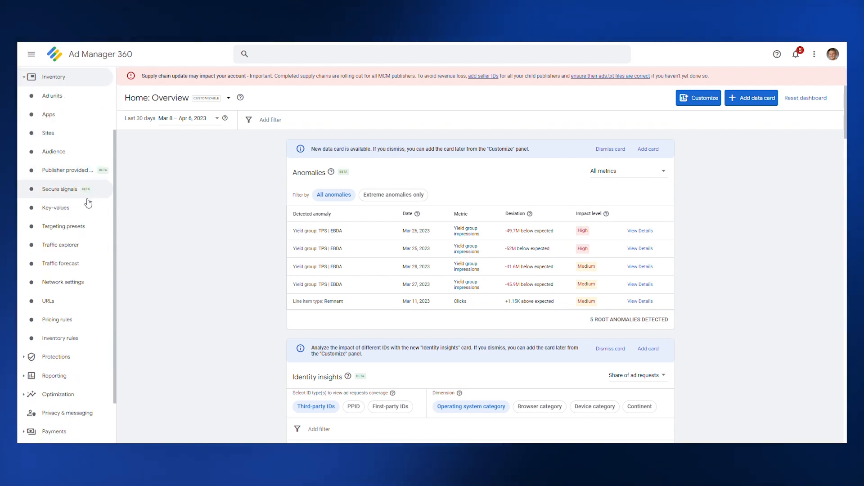
left_click(57, 319)
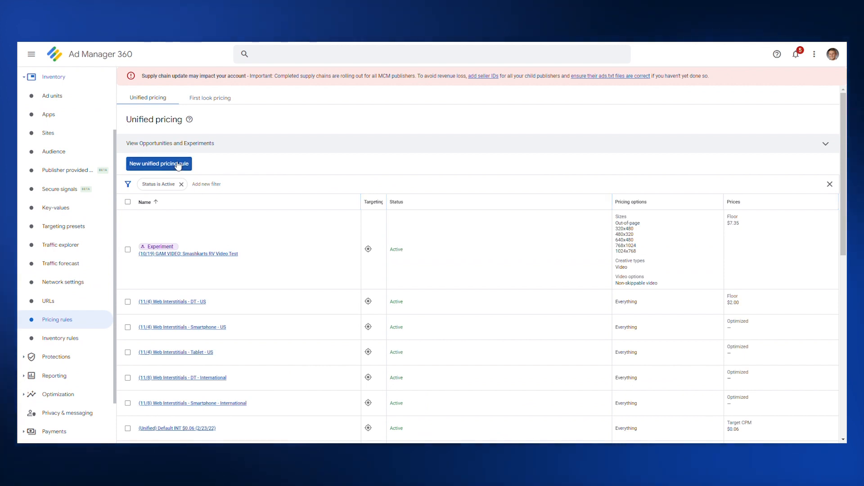
Create a new unified pricing rule and begin naming it 'Example Name'
left_click(159, 164)
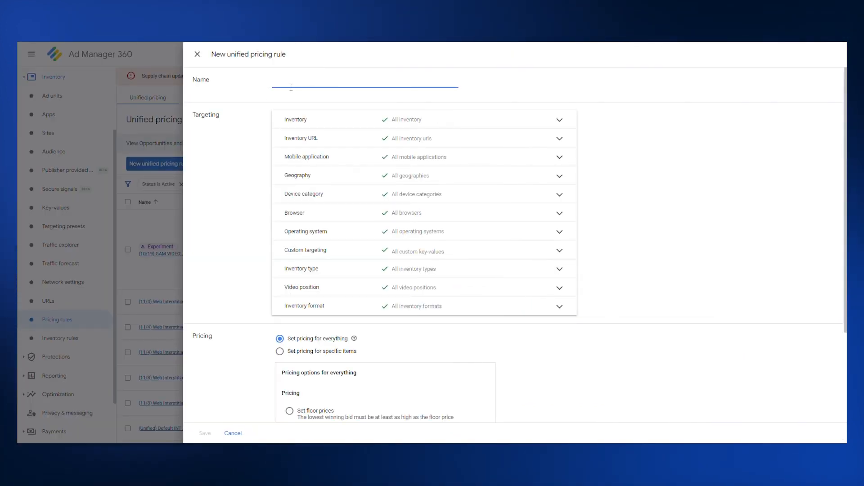
type("Example Name")
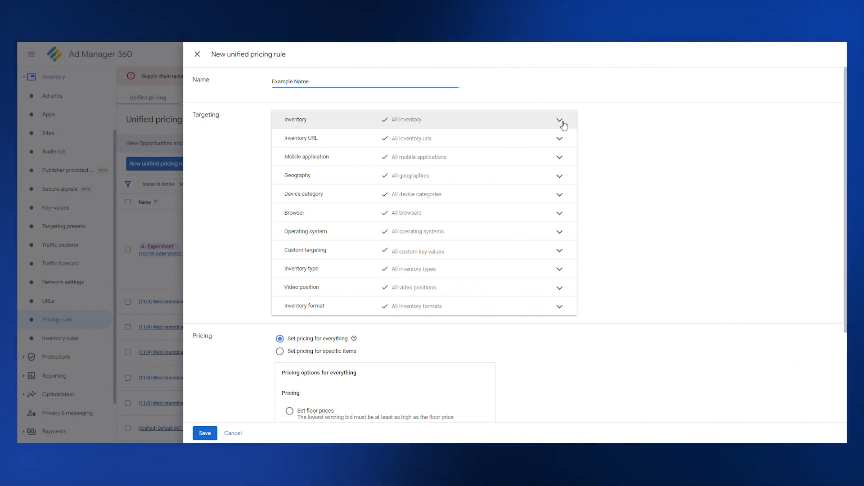
Review the Inventory and Inventory URL targeting rows, leaving both at their all-inclusive defaults
left_click(560, 120)
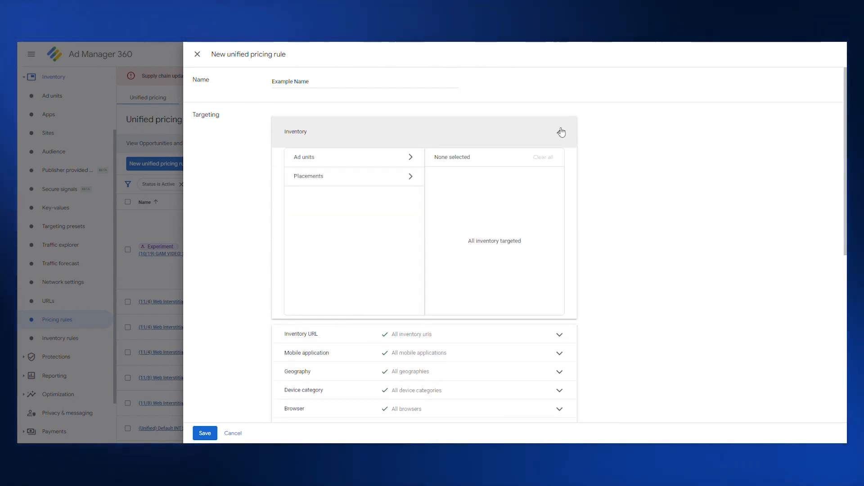
left_click(559, 120)
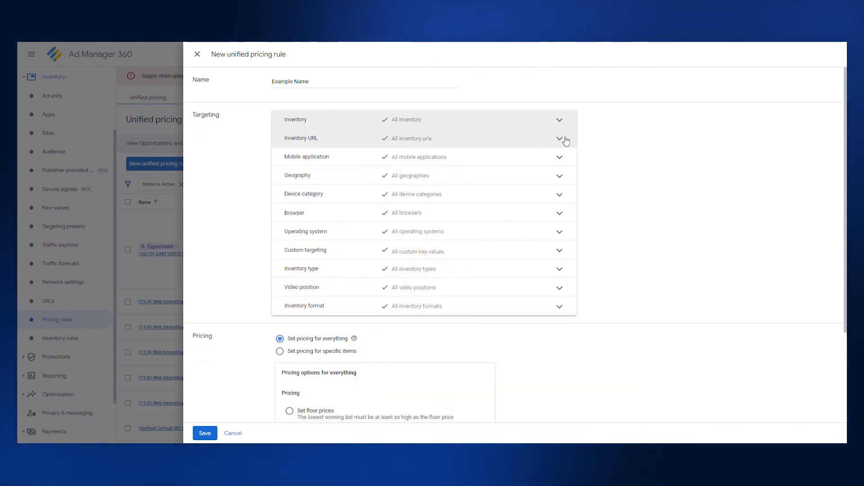
left_click(560, 138)
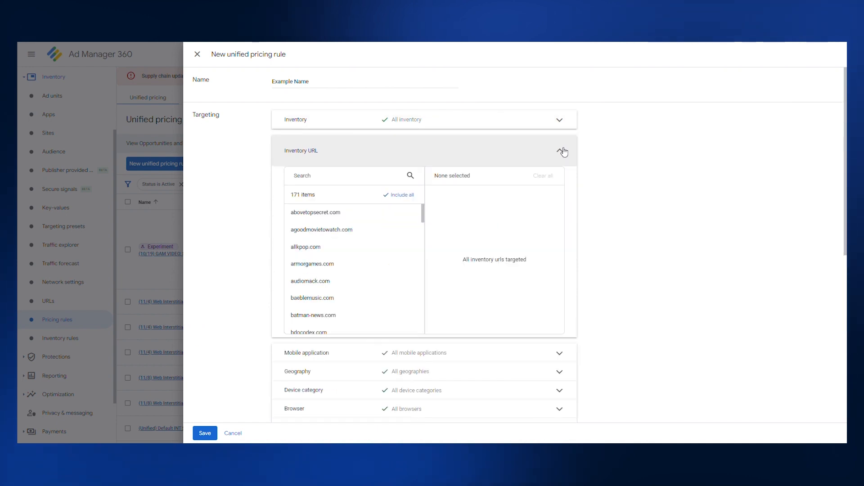
left_click(562, 151)
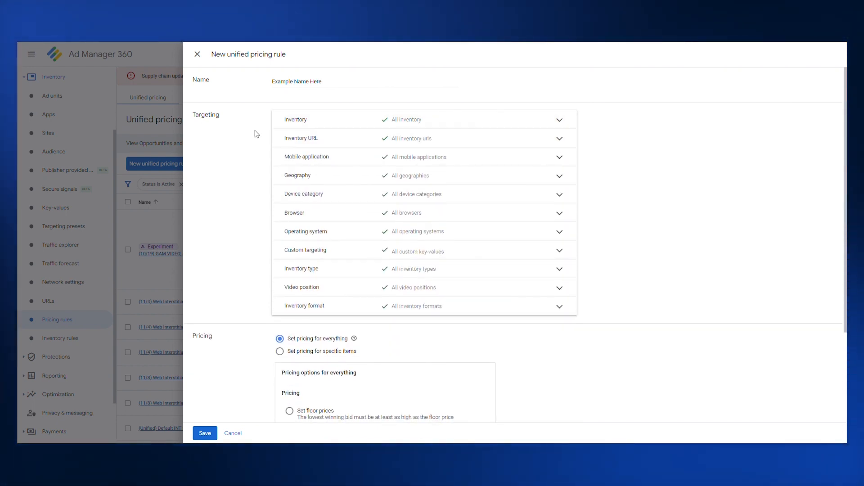
mouse_move(262, 120)
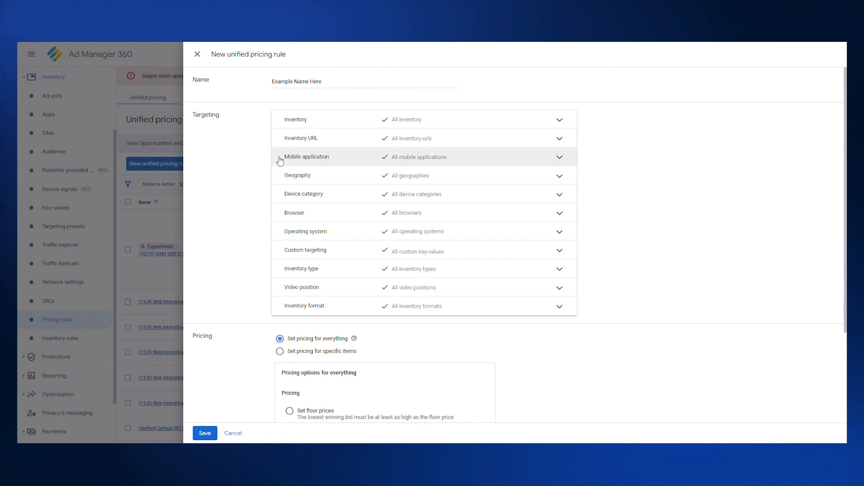
mouse_move(270, 179)
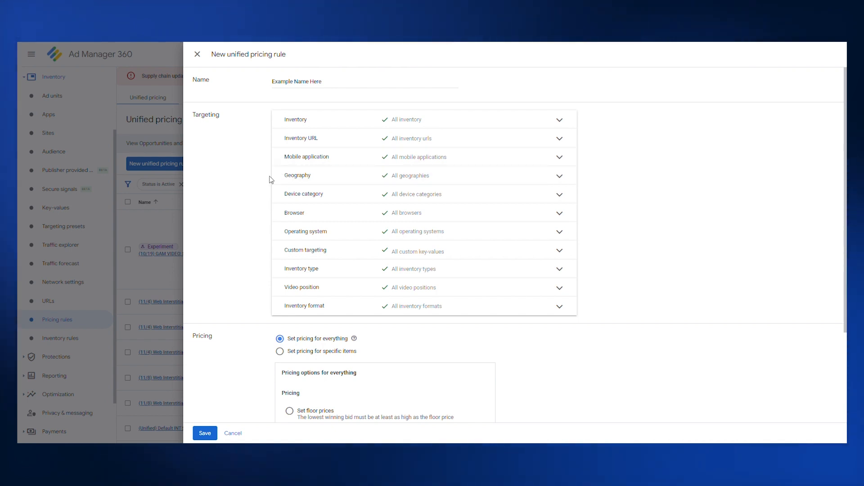
mouse_move(294, 213)
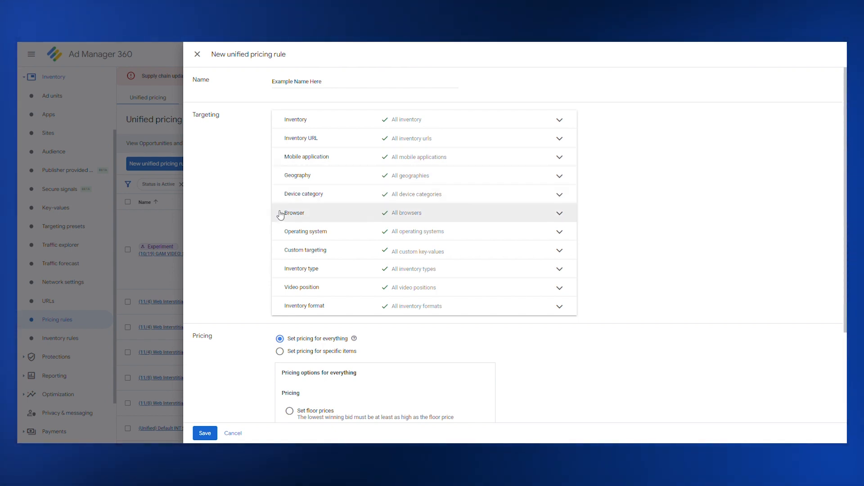
mouse_move(281, 245)
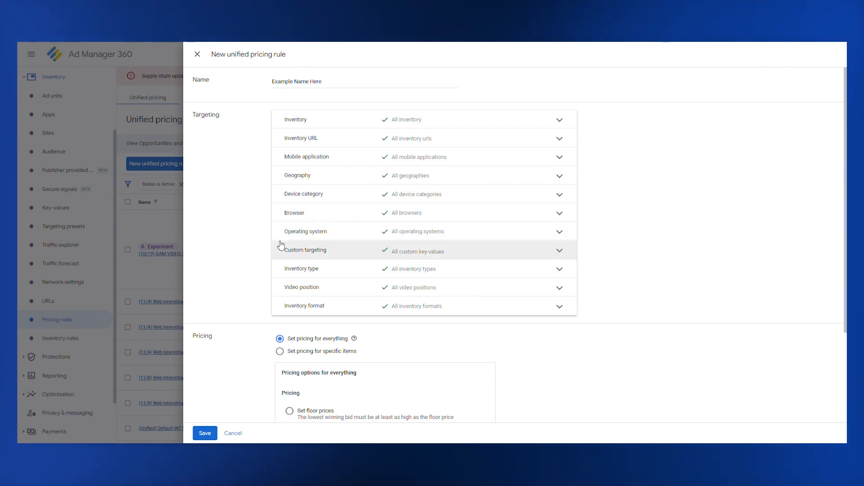
mouse_move(301, 269)
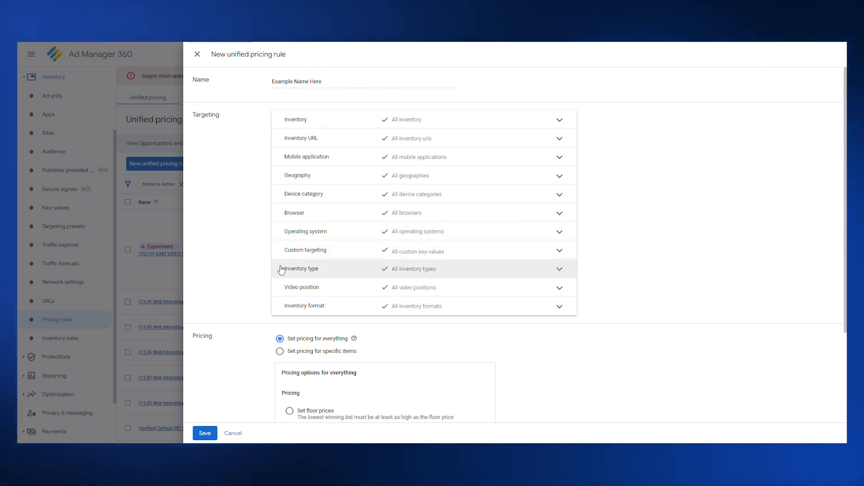
mouse_move(302, 288)
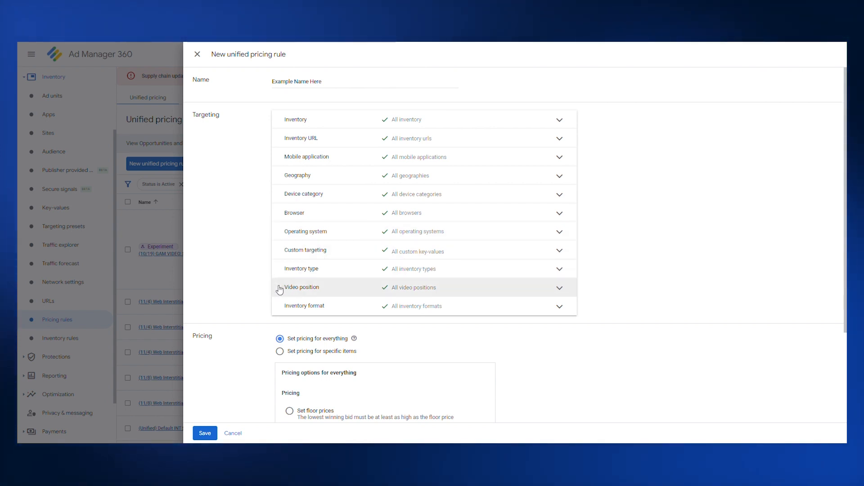
mouse_move(281, 306)
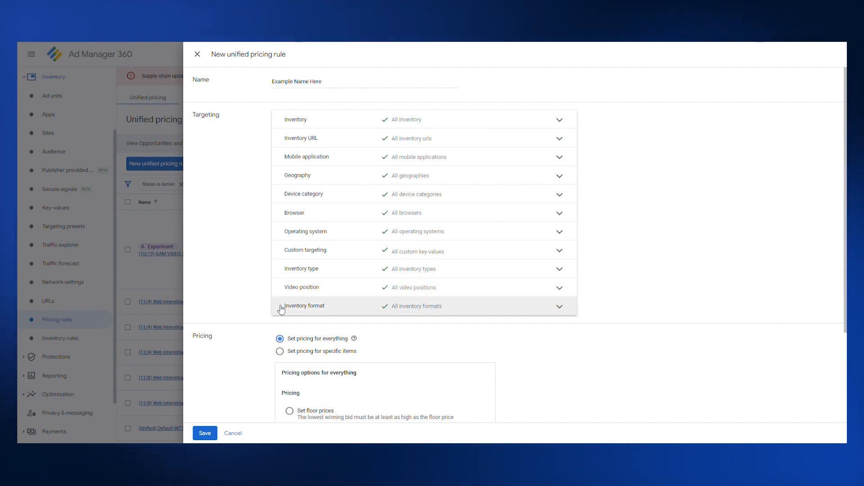
Choose 'Set floor prices' as the rule's pricing option, keeping the branded price at $0.00
scroll("down", 3)
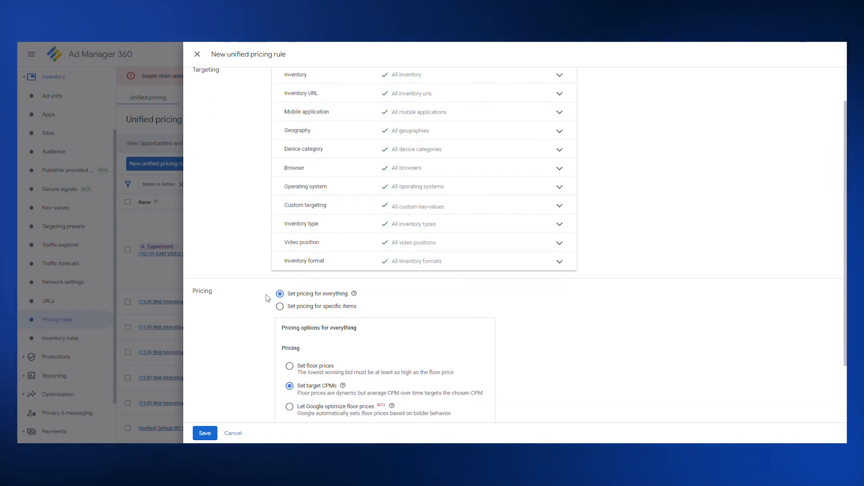
scroll("down", 3)
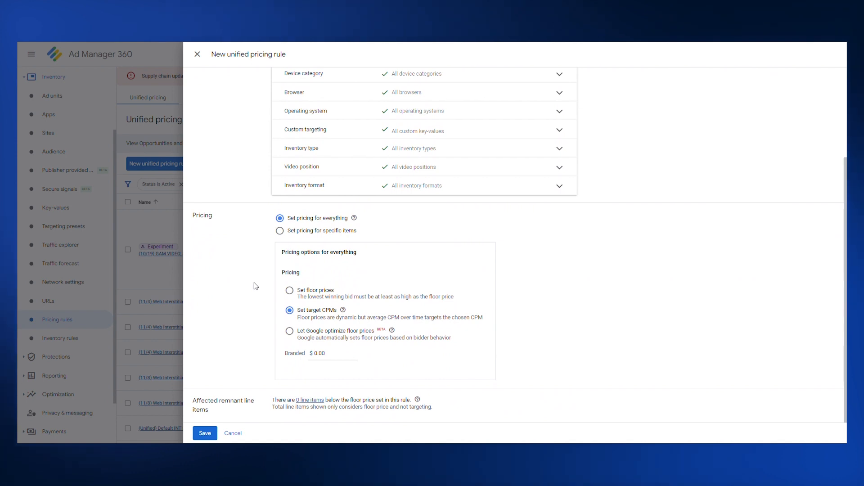
mouse_move(249, 232)
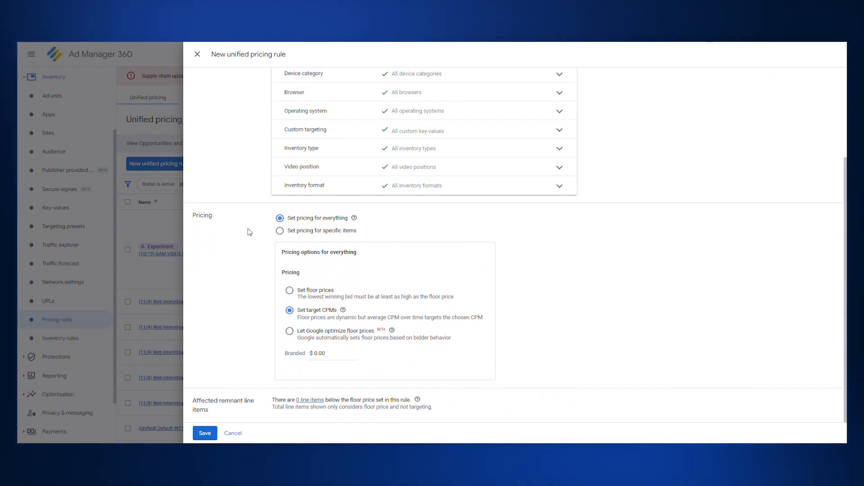
mouse_move(281, 234)
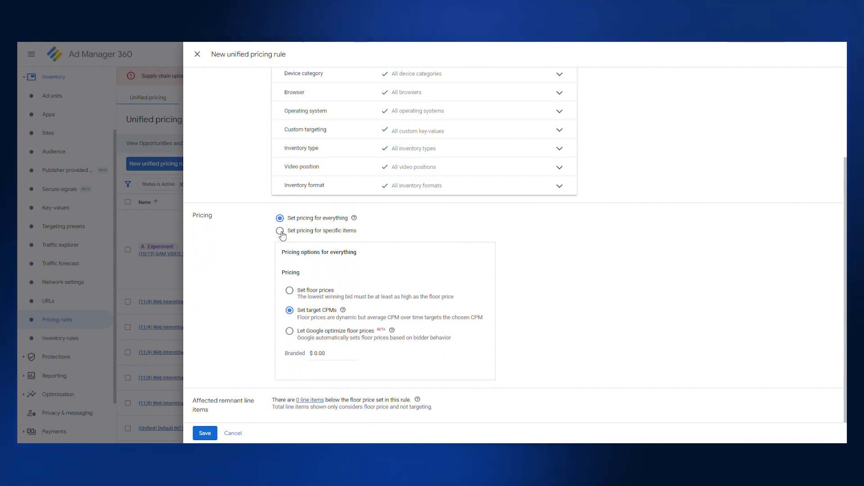
mouse_move(261, 285)
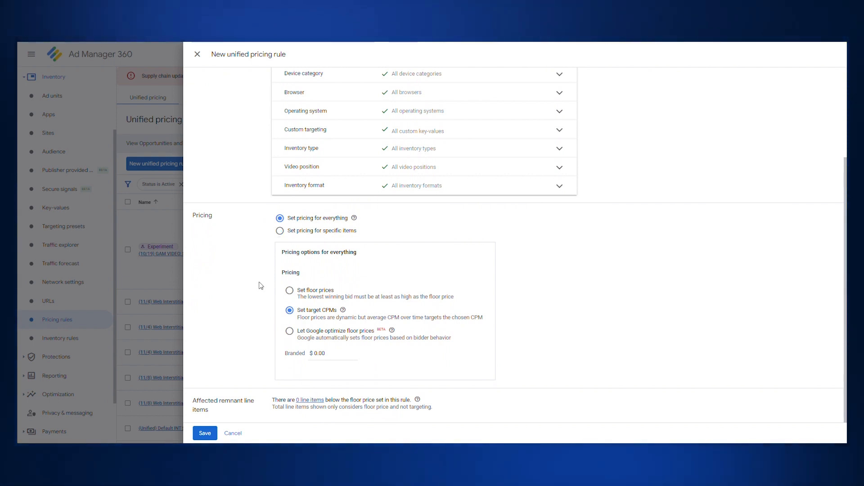
mouse_move(291, 291)
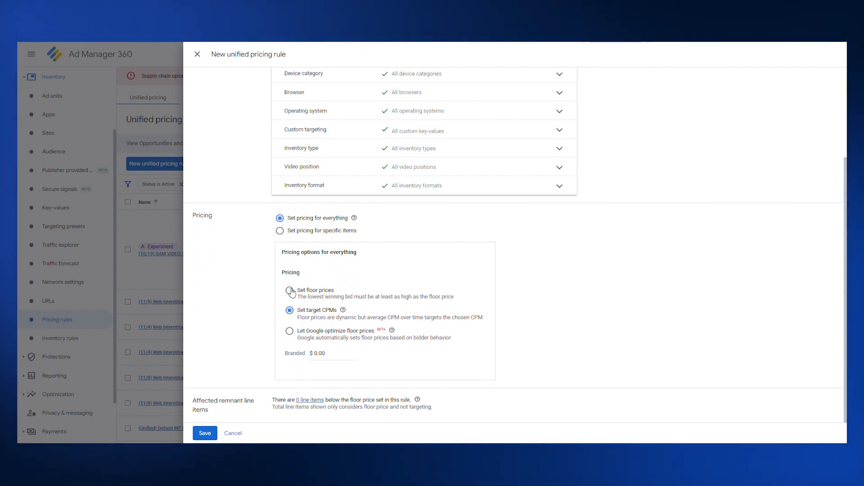
left_click(289, 309)
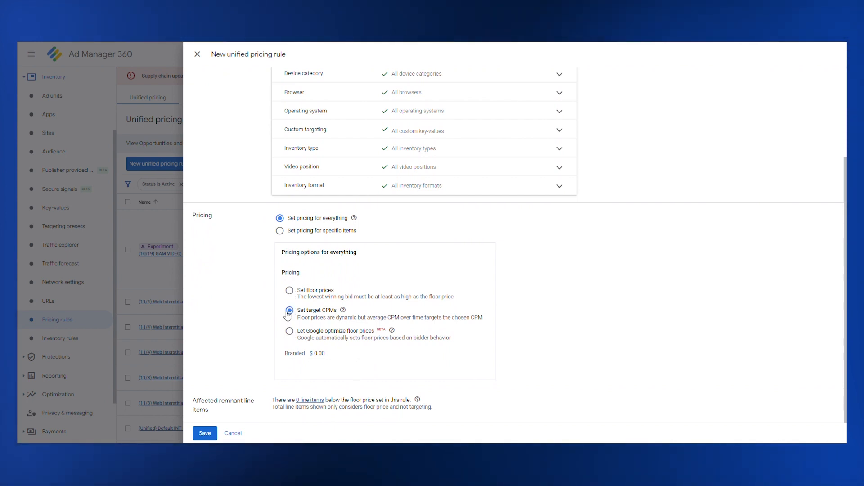
left_click(289, 291)
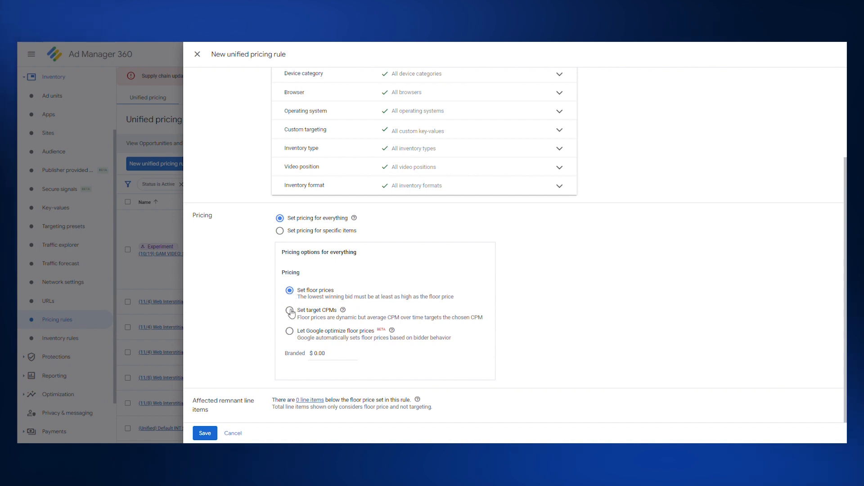
Select 'Let Google optimize floor prices' as the rule's pricing option
left_click(289, 310)
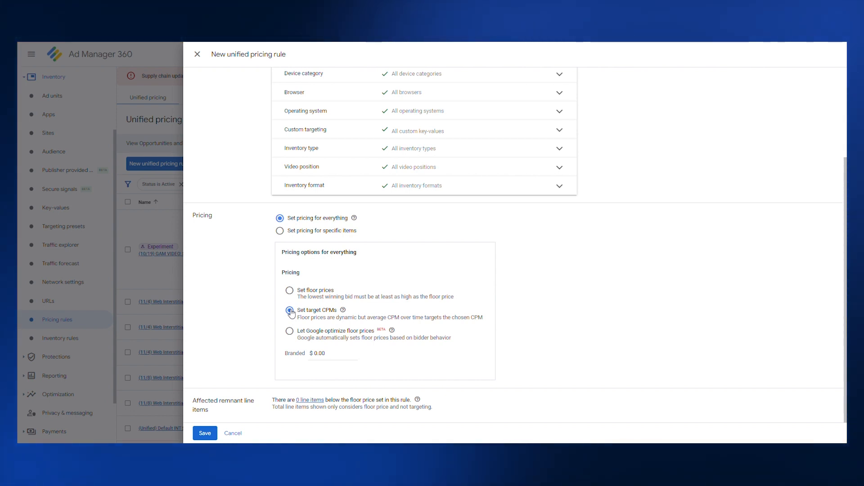
left_click(289, 309)
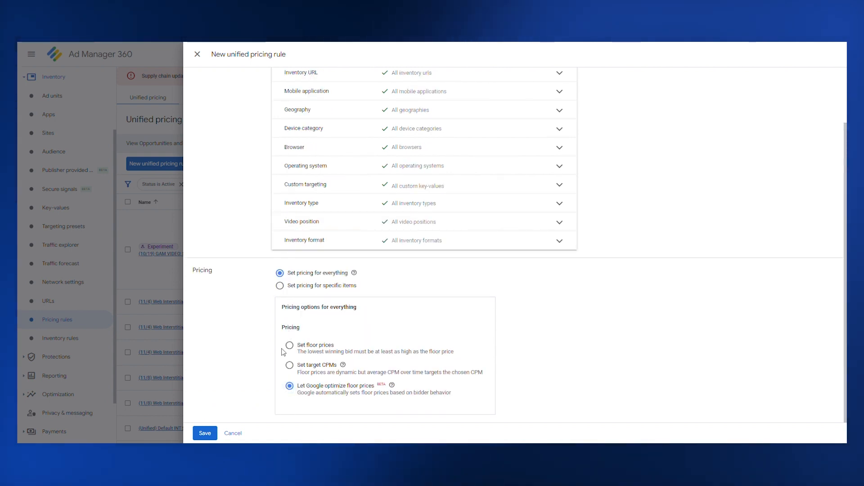
mouse_move(280, 371)
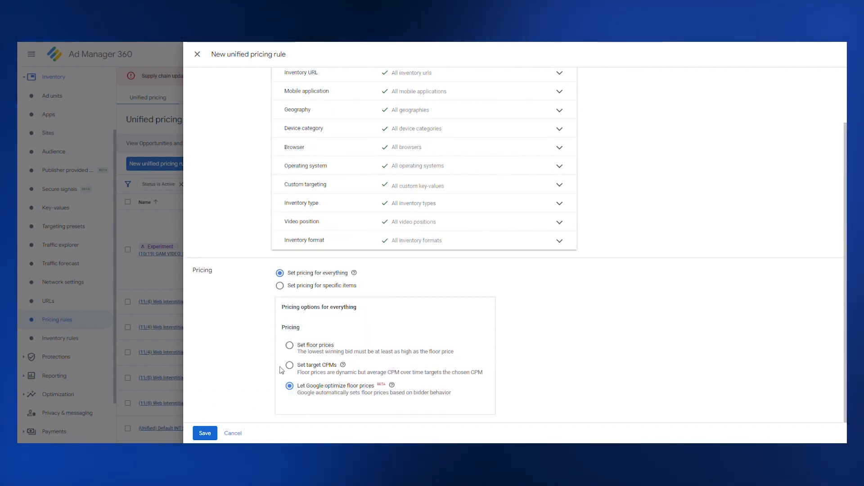
mouse_move(281, 395)
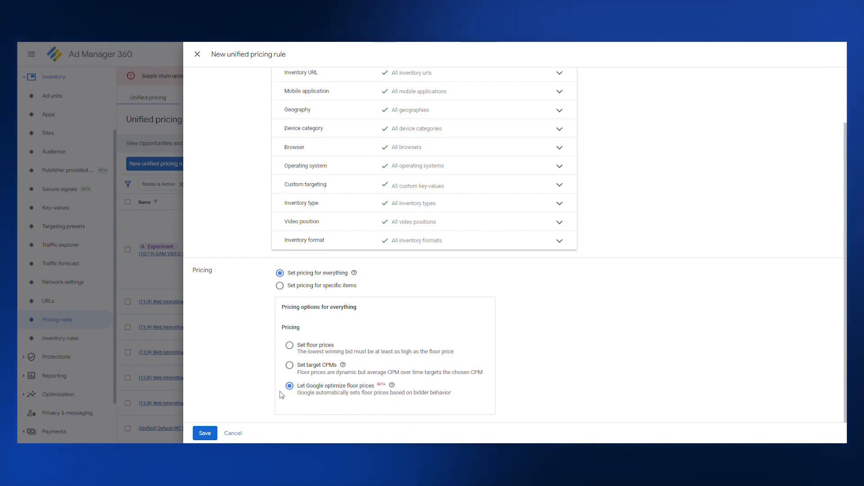
mouse_move(292, 396)
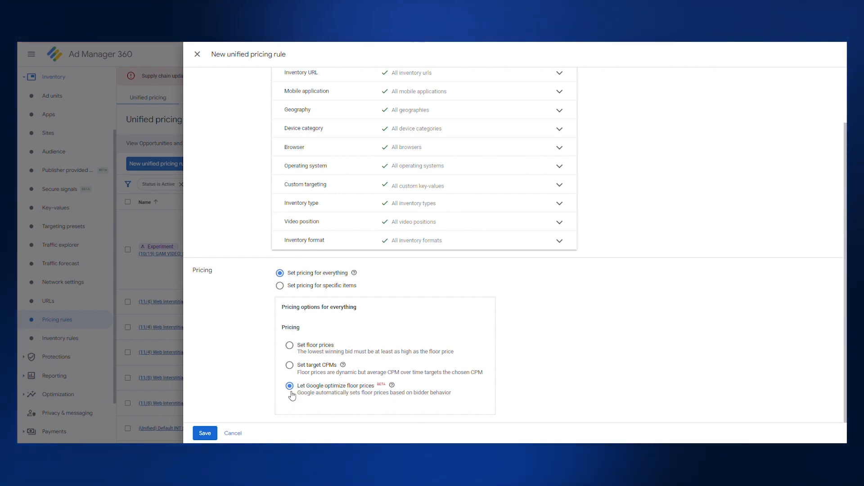